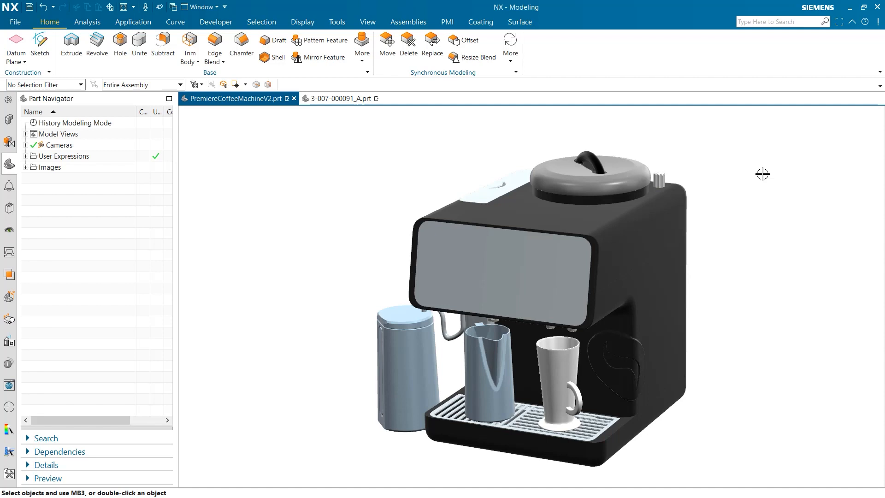
mouse_move(321, 134)
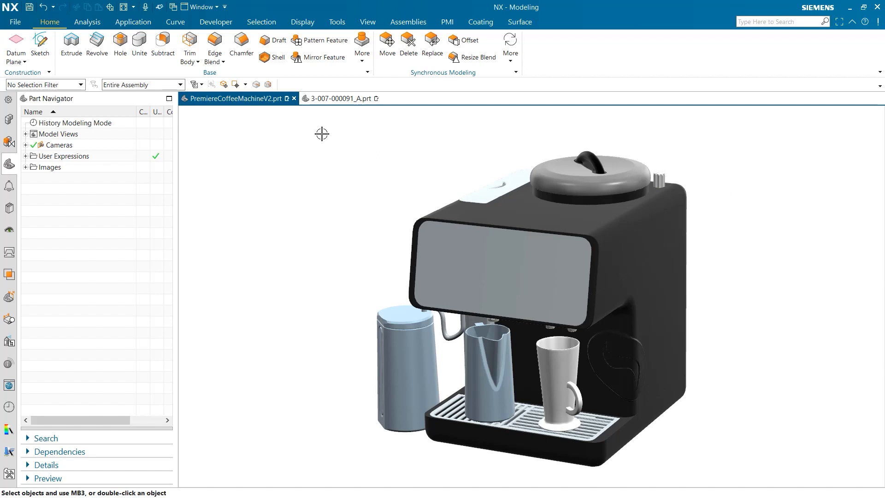
click(338, 98)
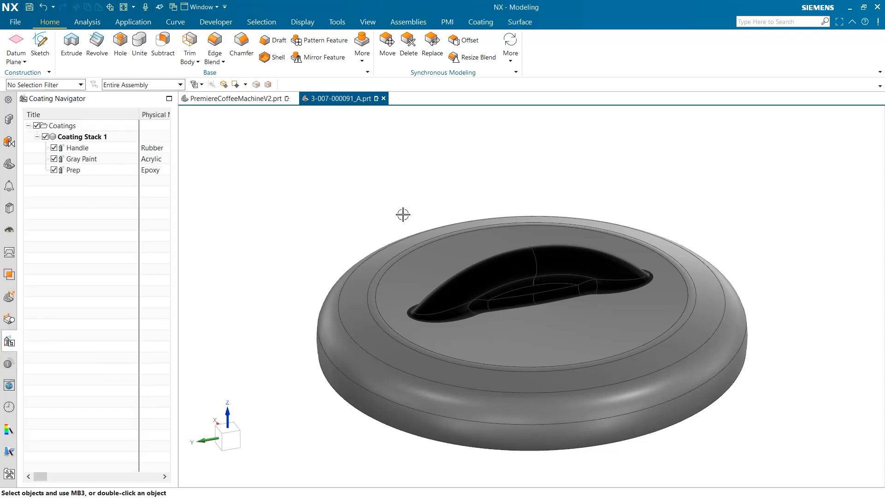
mouse_move(787, 169)
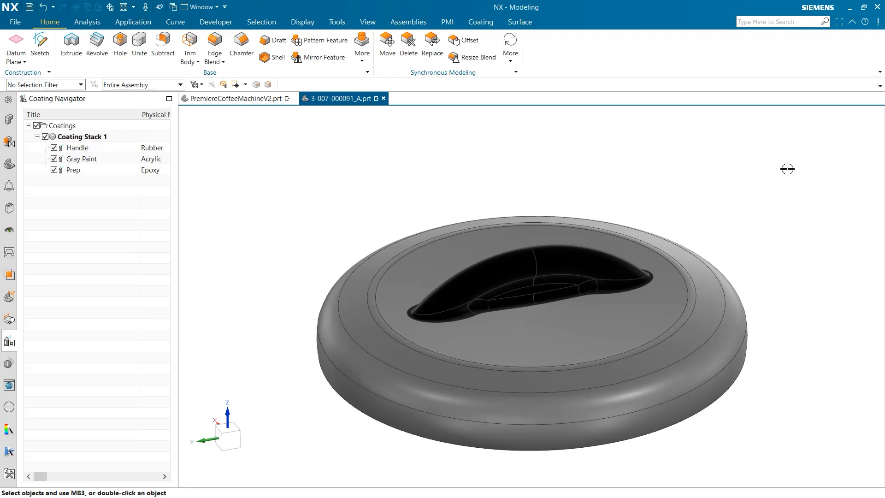
mouse_move(442, 221)
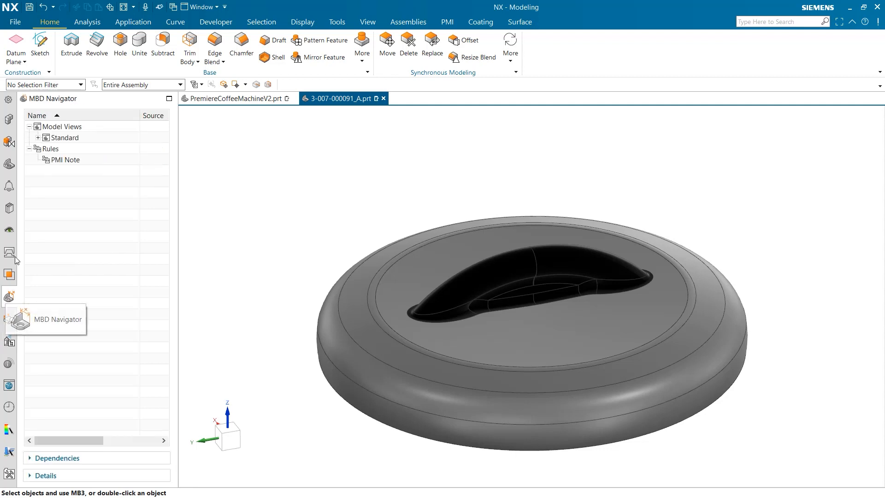
Step: Update the PMI Note rule in the MBD Navigator to generate the coating notes
click(65, 160)
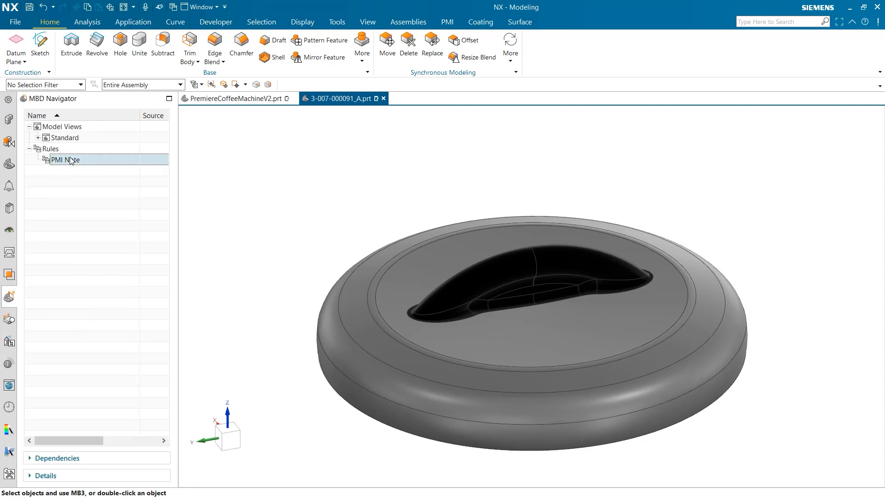
right_click(65, 160)
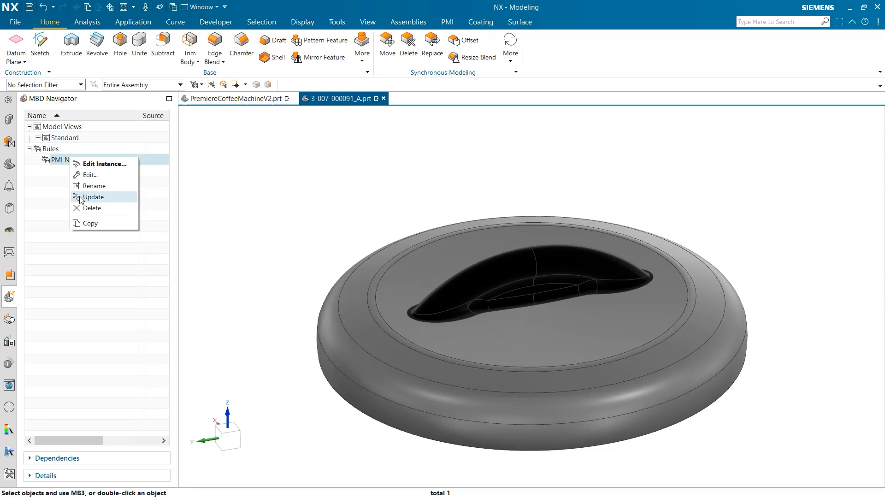
click(94, 197)
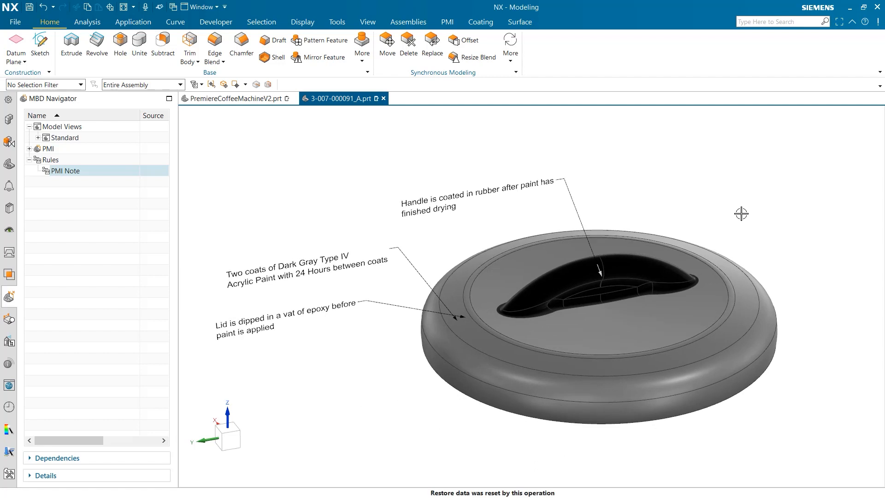
mouse_move(732, 208)
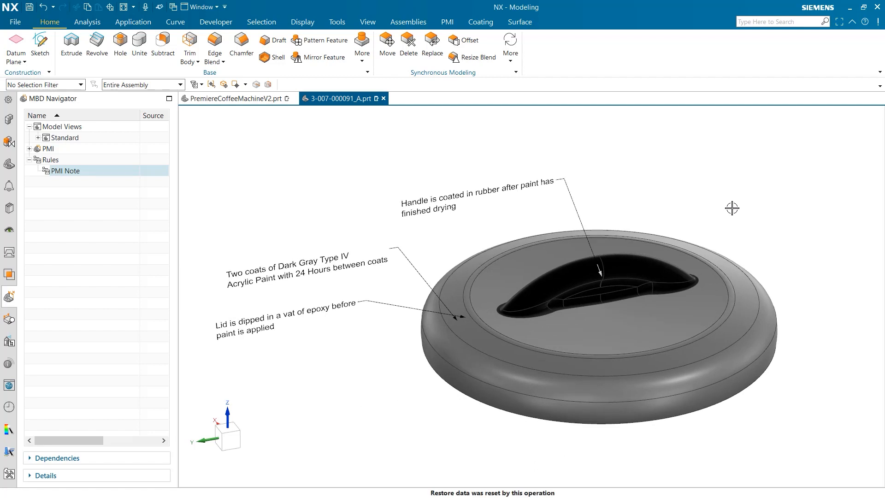
Step: Expand PMI to show Annotation Labels (1)–(3) and open the PMI Note rule's actions
click(443, 201)
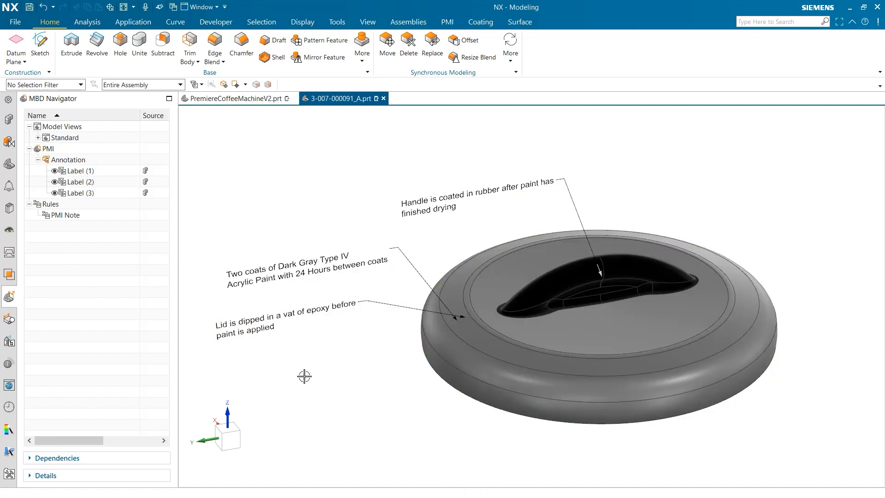
mouse_move(704, 172)
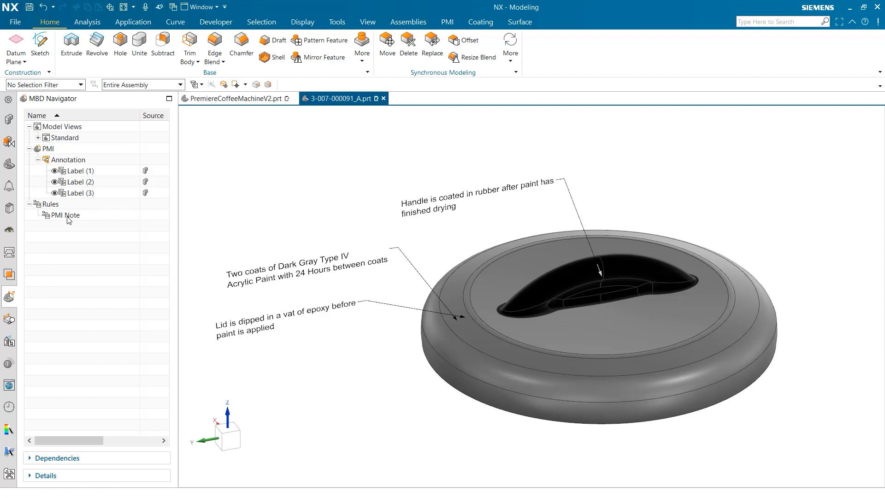
right_click(65, 215)
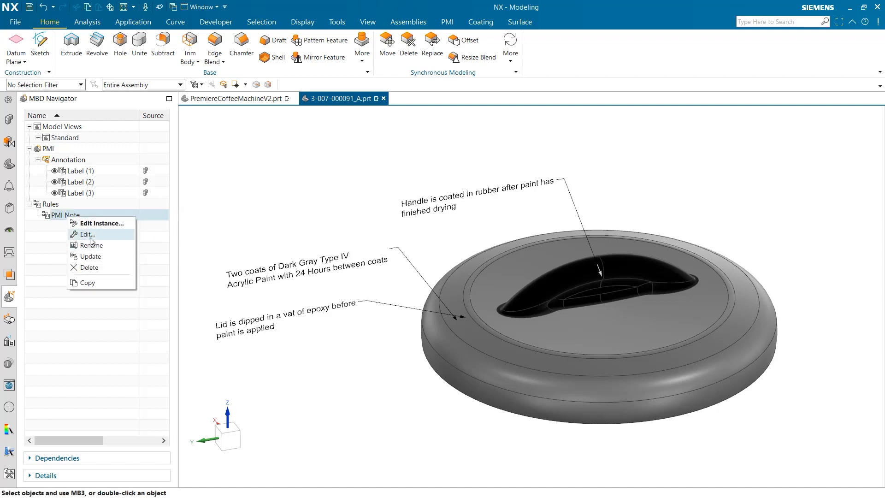
click(86, 234)
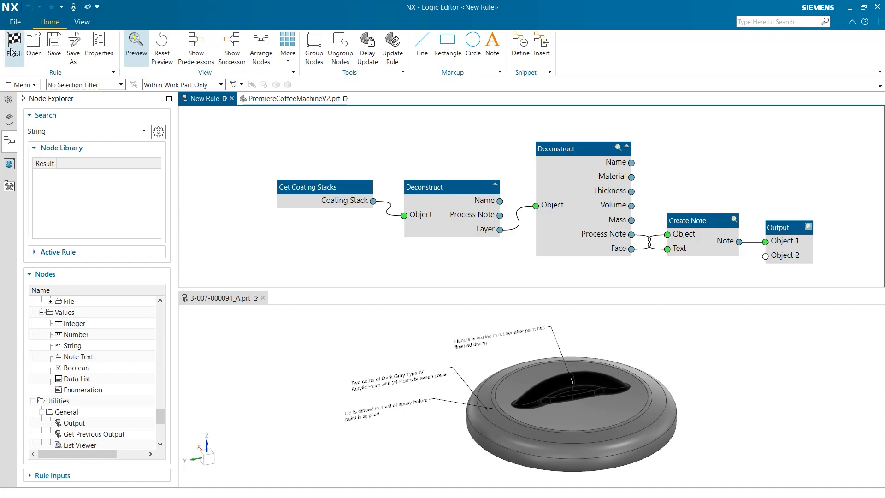
click(219, 298)
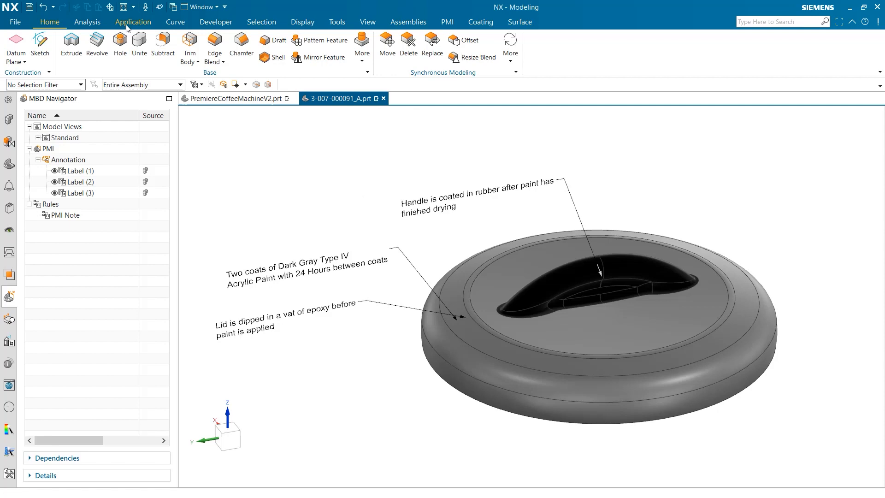
Step: Switch the lid to the Drafting application and return to the Home ribbon
click(133, 23)
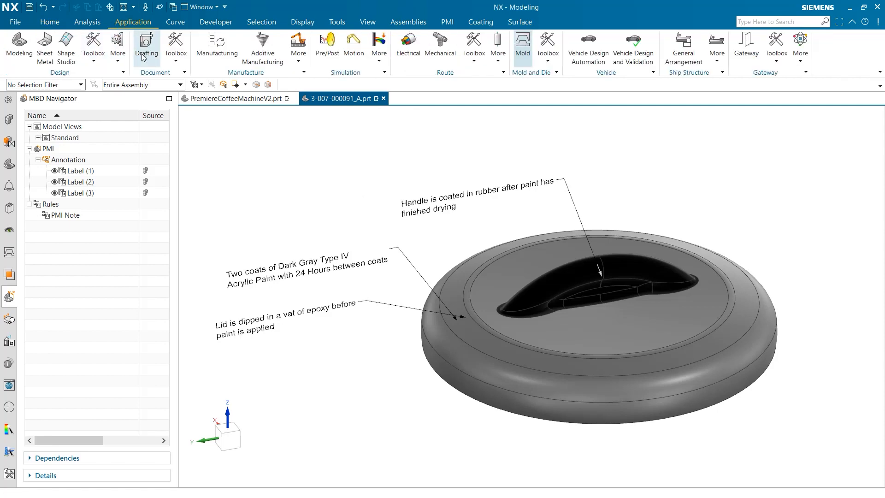
click(146, 47)
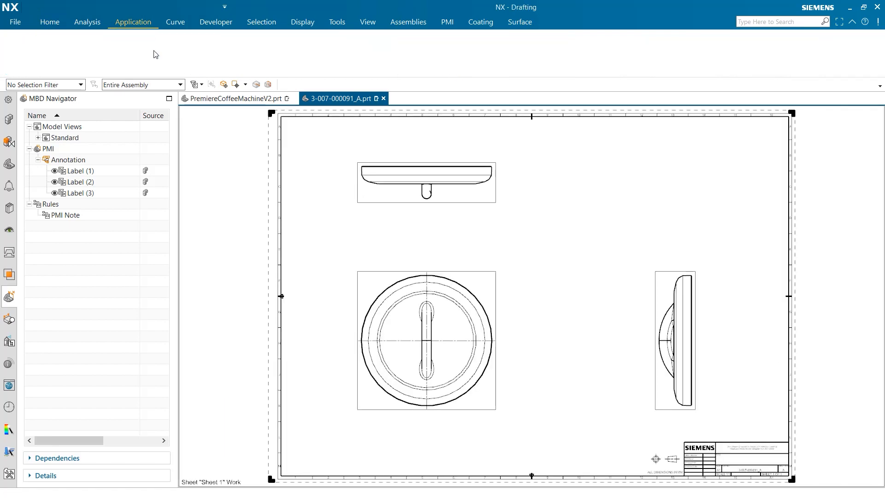
click(49, 22)
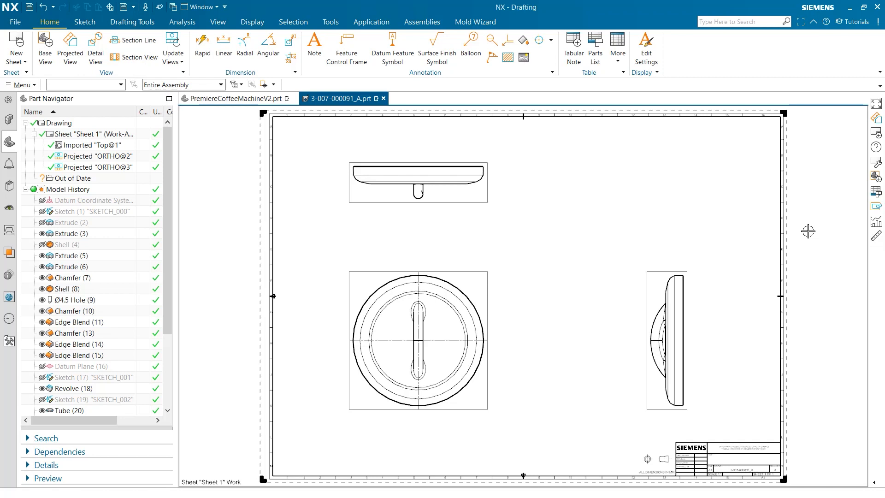
mouse_move(594, 45)
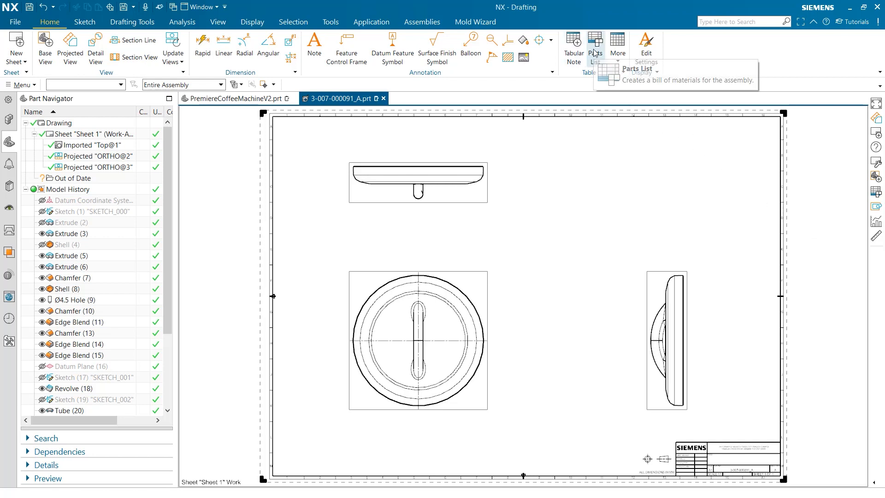
Step: Place a Parts List table on the sheet beside the title block
click(594, 46)
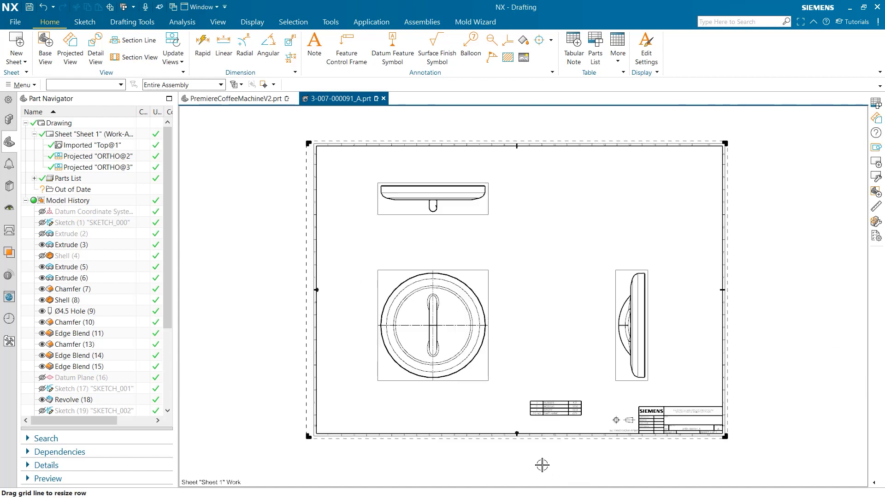
mouse_move(265, 243)
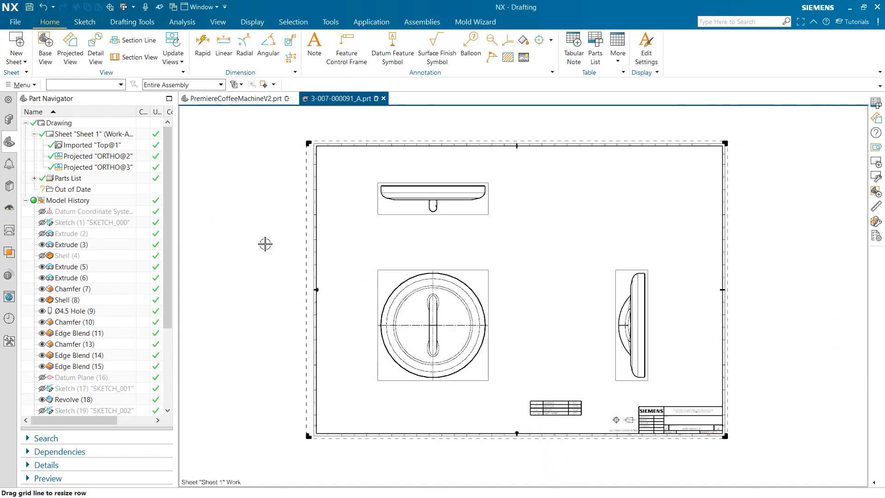